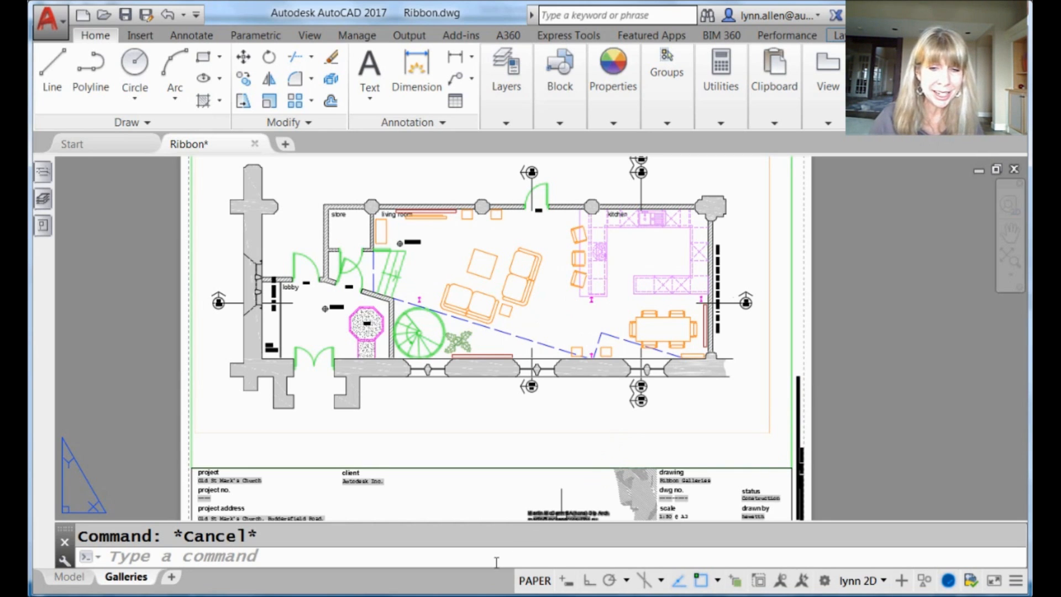
Step: Enter L, LI and LIMCHECK at the command line to see the suggestion list, then discard the completion
{"action": "type", "text": "l"}
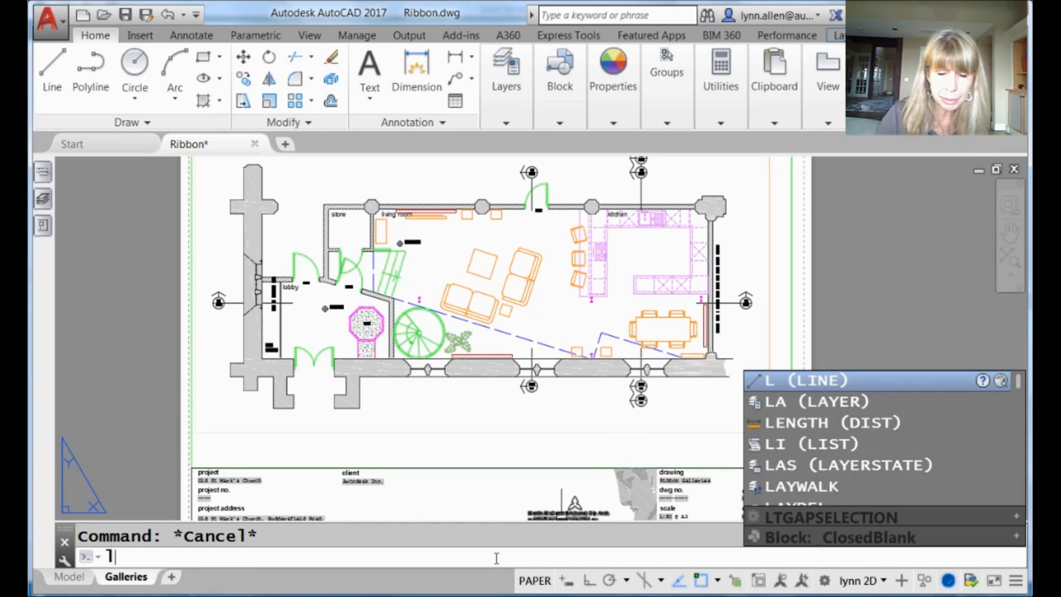
{"action": "type", "text": "LI"}
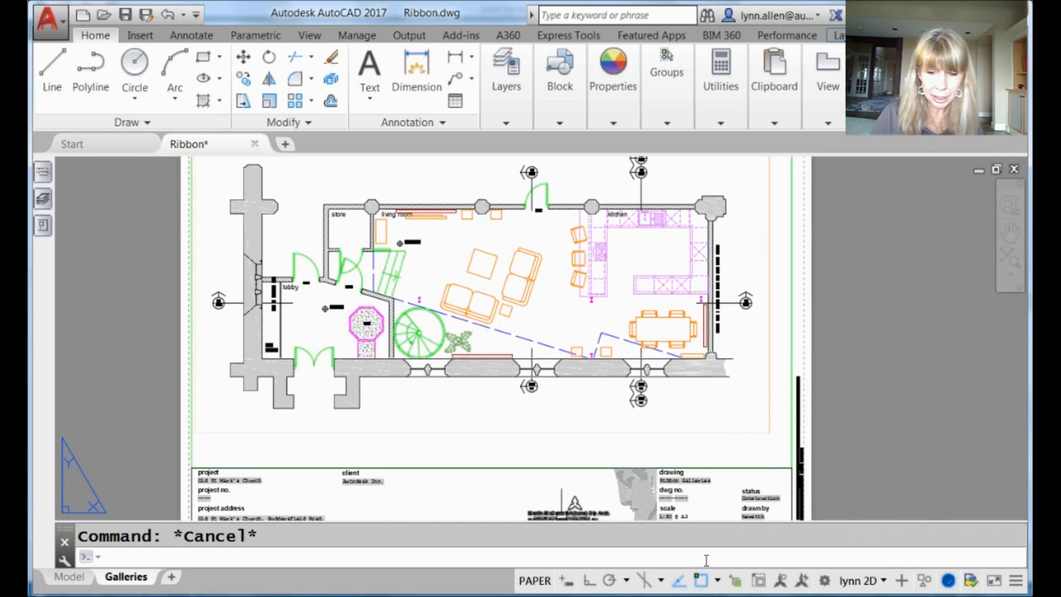
{"action": "type", "text": "LI"}
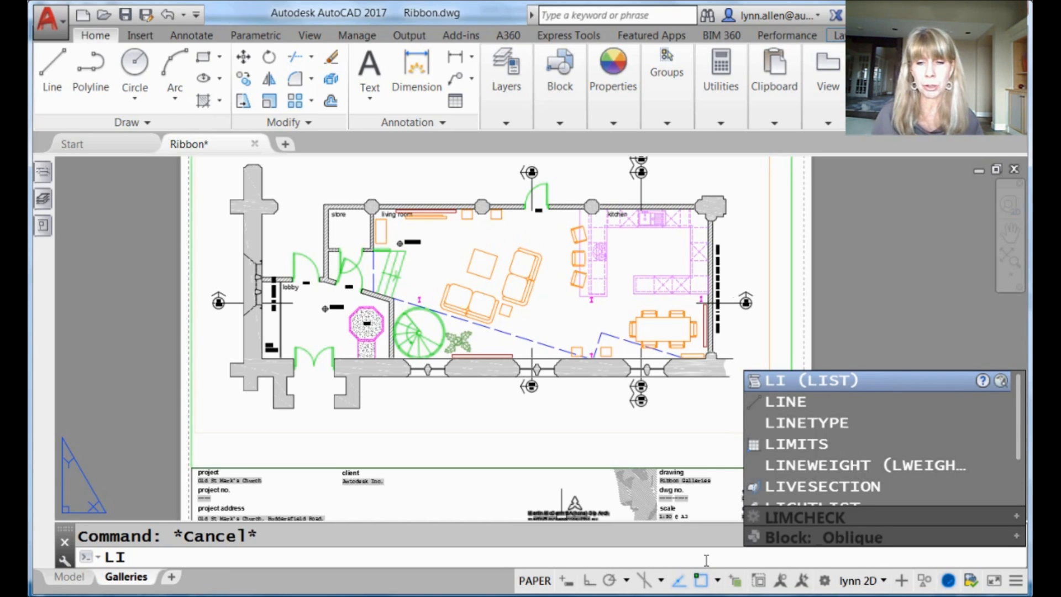
{"action": "type", "text": "MCHECK"}
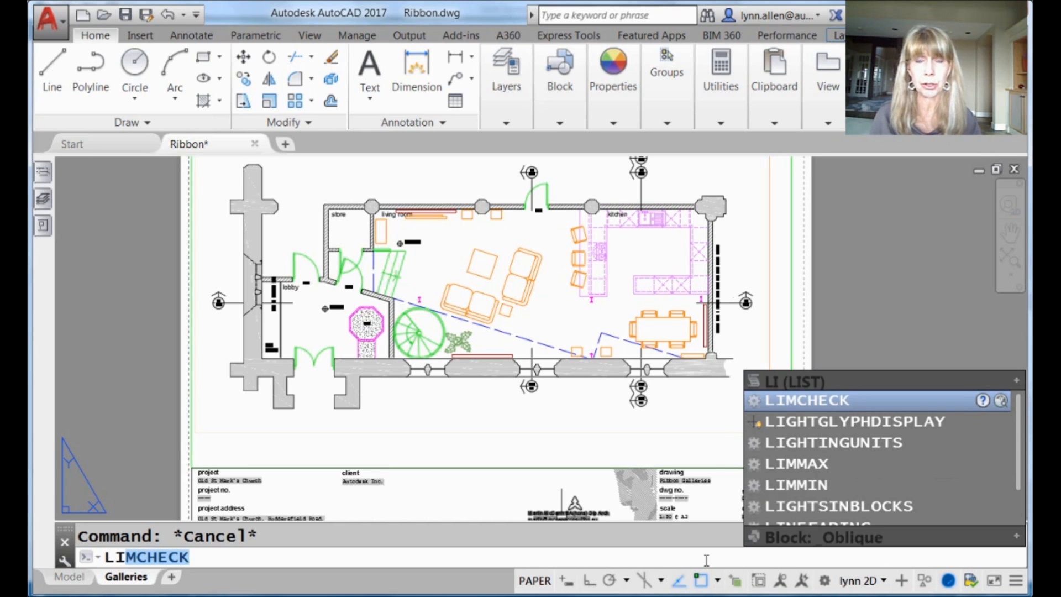
{"action": "key", "text": "backspace"}
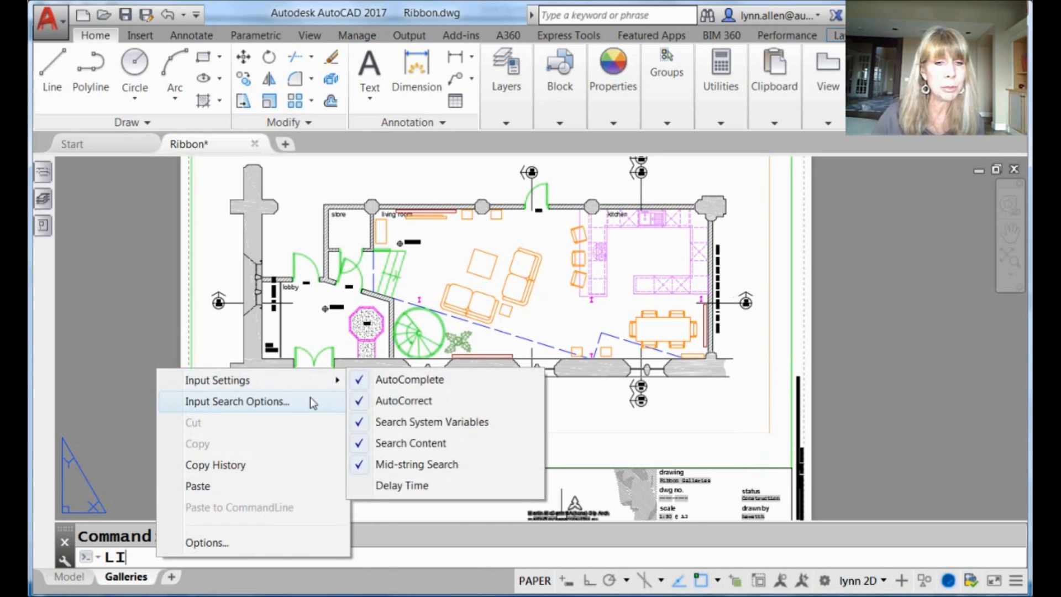
Step: Bring up the Input Search Options dialog from the command-line shortcut menu
{"action": "left_click", "coordinate": [237, 401]}
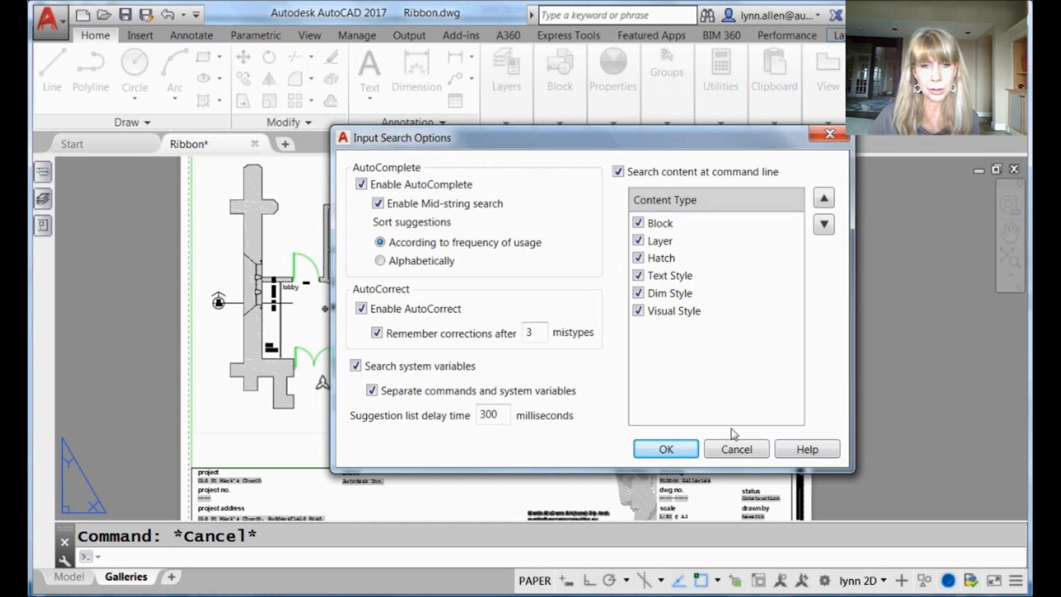
{"action": "mouse_move", "coordinate": [396, 386]}
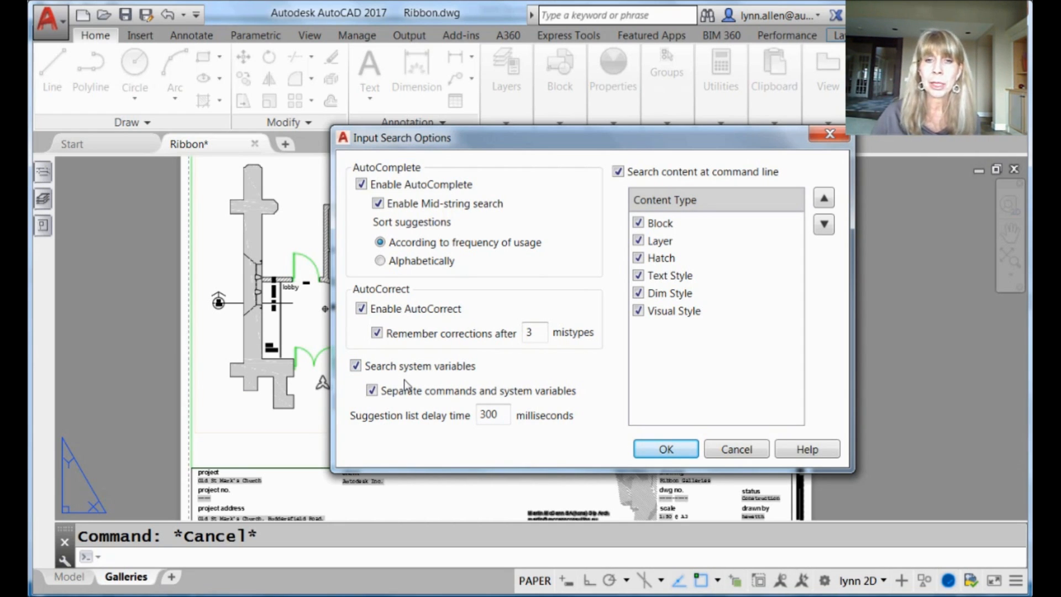
{"action": "mouse_move", "coordinate": [756, 229]}
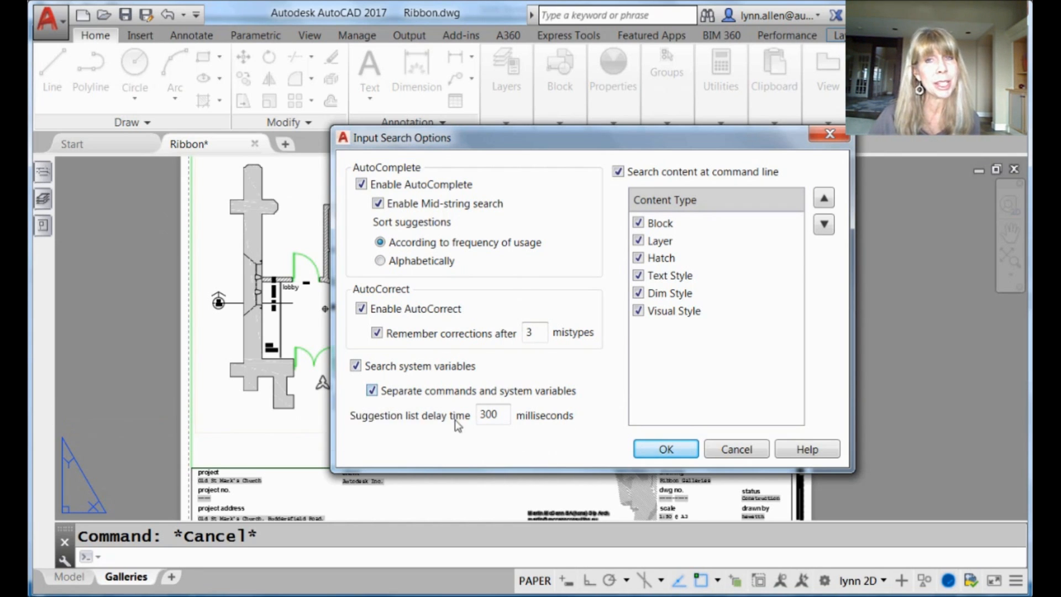
{"action": "mouse_move", "coordinate": [471, 471]}
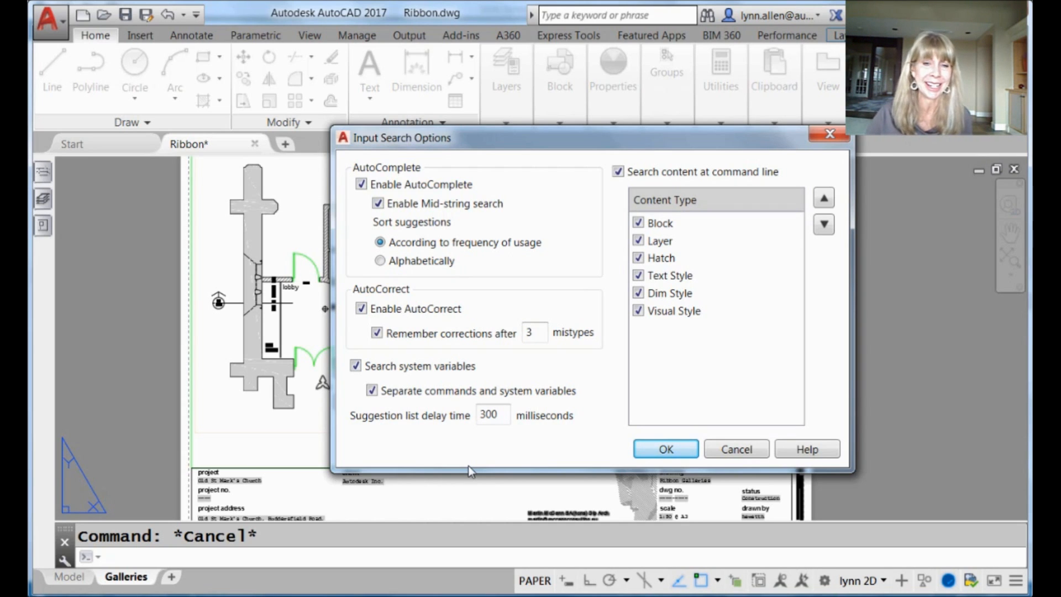
{"action": "mouse_move", "coordinate": [493, 414]}
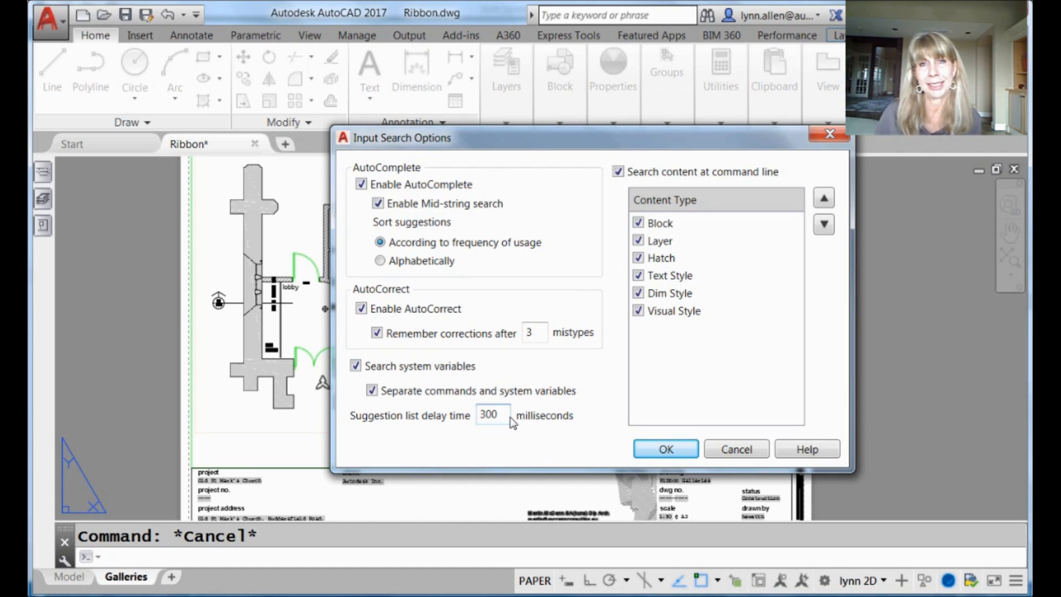
Step: Set the suggestion list delay time to 10000 milliseconds and confirm the dialog
{"action": "left_click", "coordinate": [491, 415]}
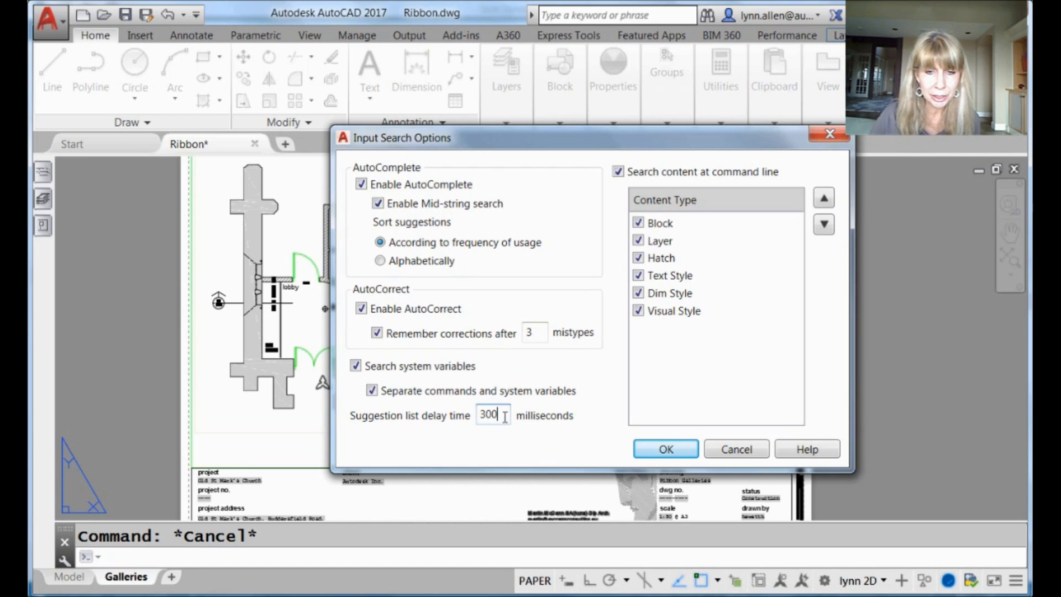
{"action": "type", "text": "1"}
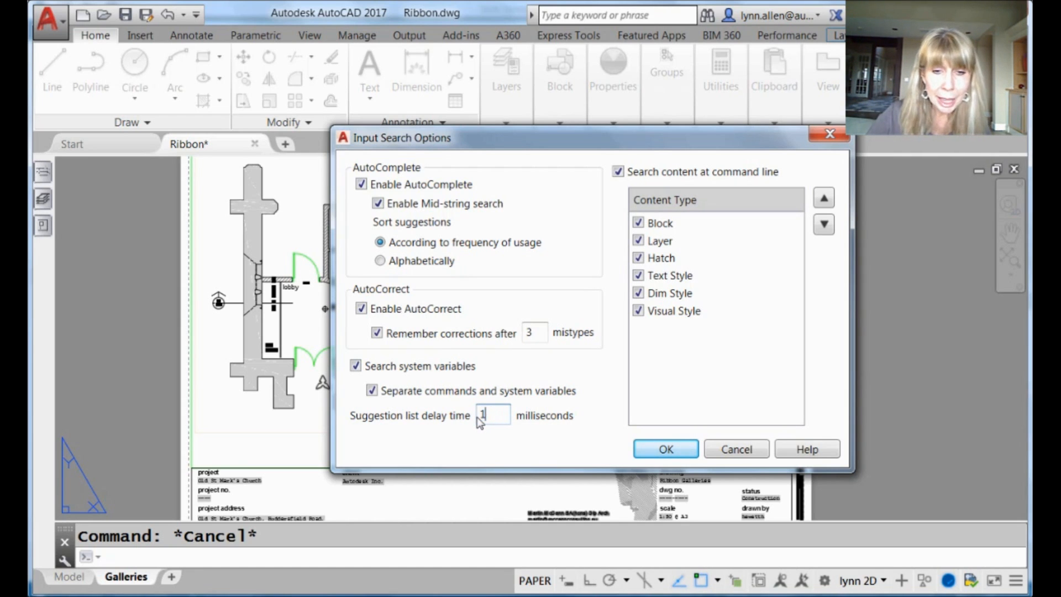
{"action": "type", "text": "000"}
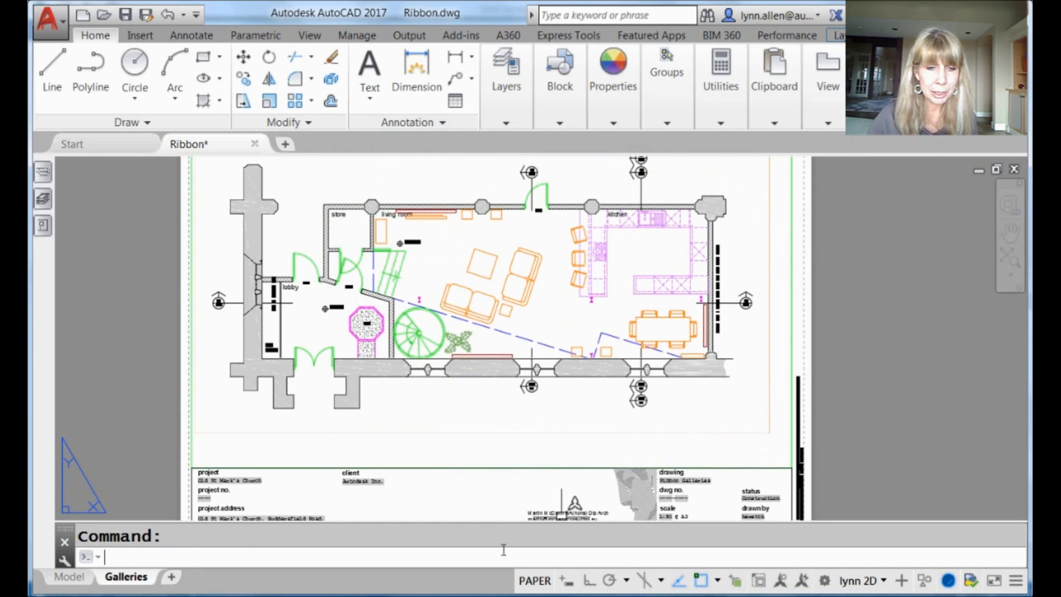
{"action": "type", "text": "1"}
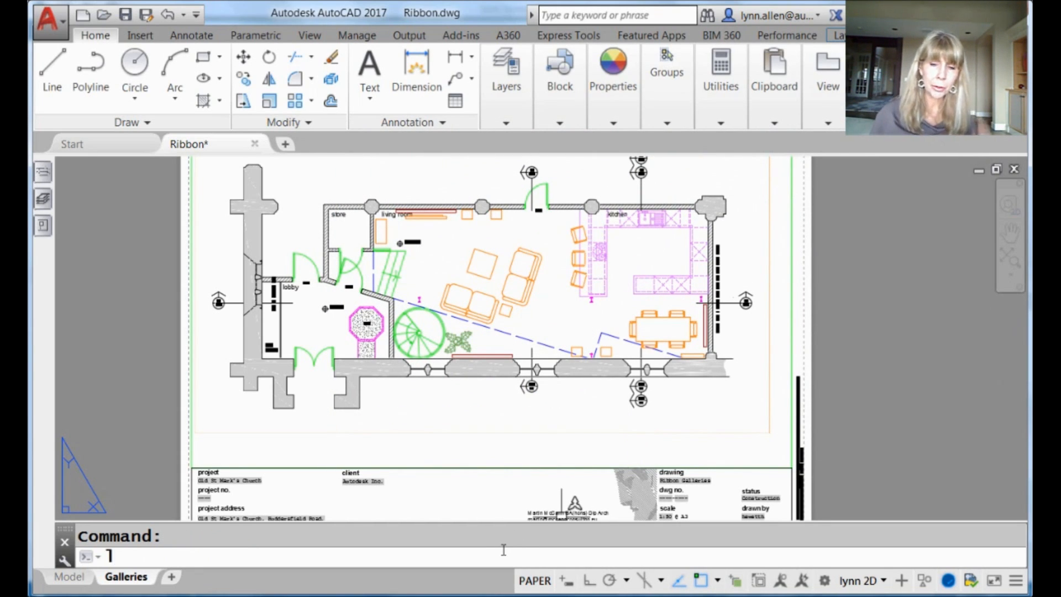
{"action": "type", "text": "L"}
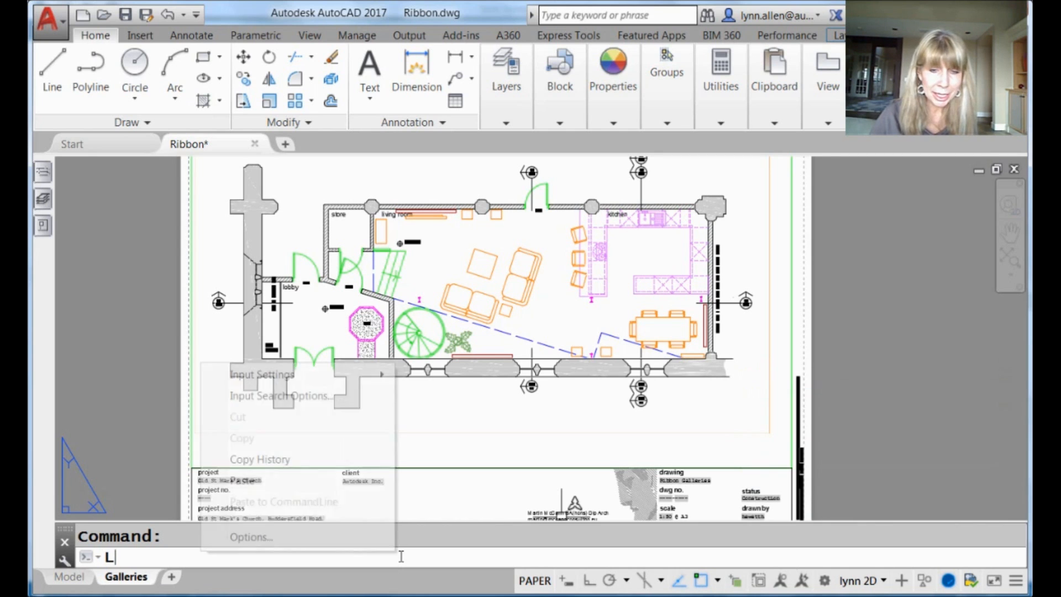
{"action": "left_click", "coordinate": [280, 396]}
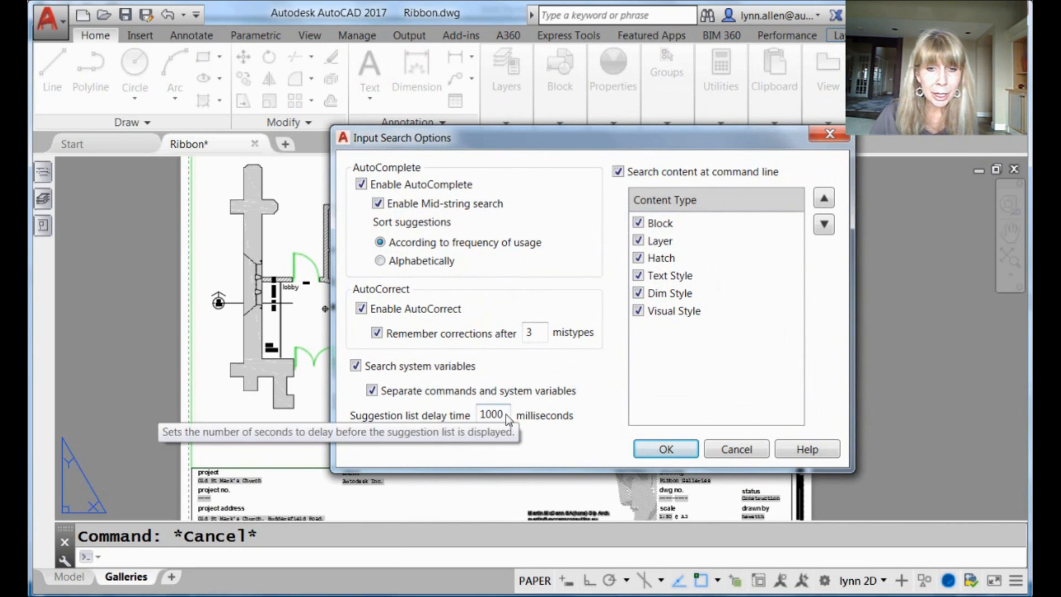
{"action": "left_click", "coordinate": [493, 415]}
{"action": "type", "text": "0"}
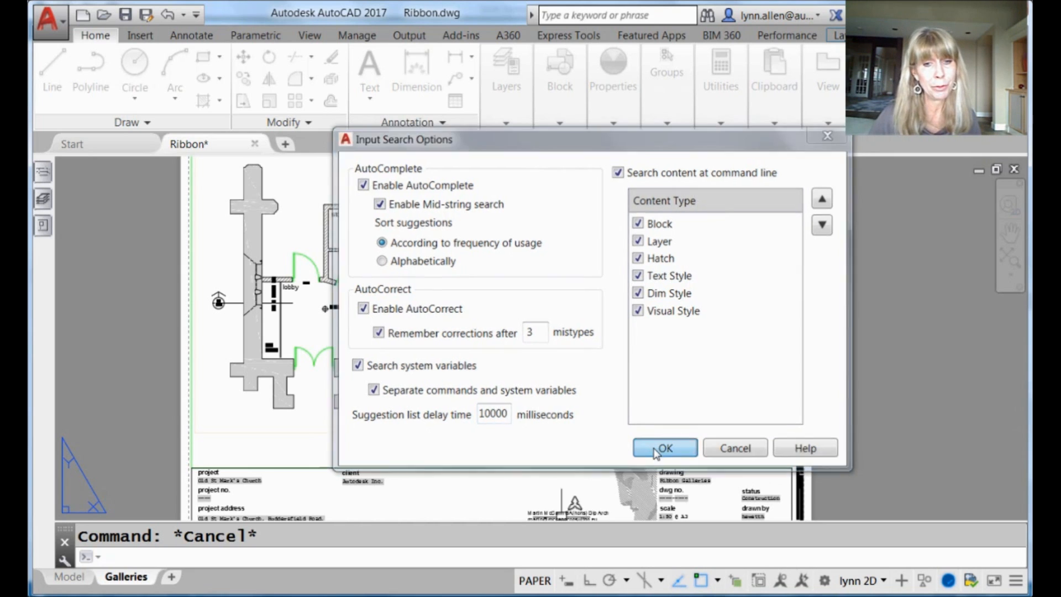
{"action": "left_click", "coordinate": [664, 448]}
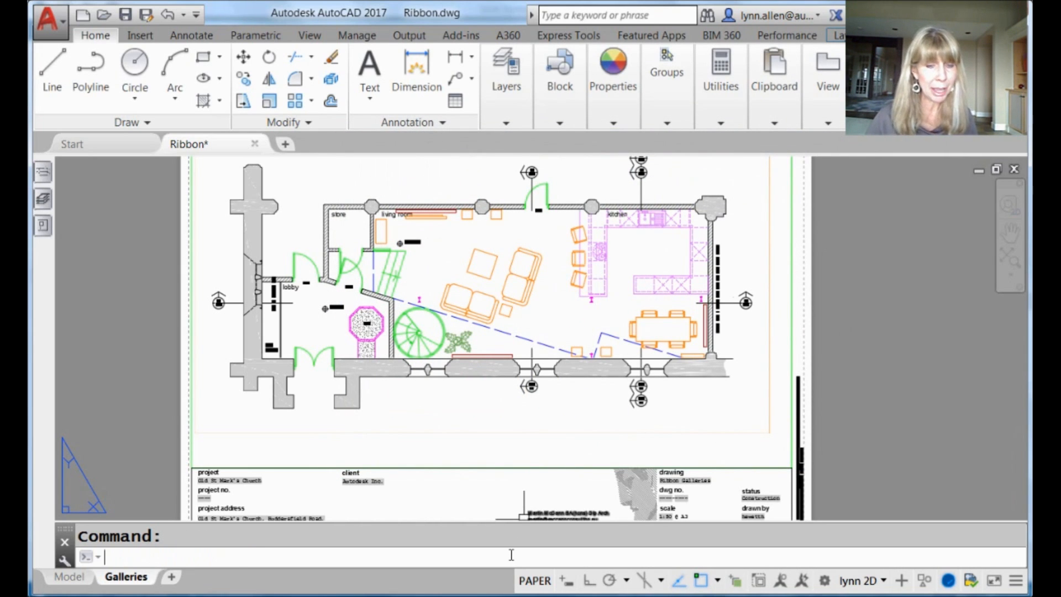
Step: Enter LI at the command line to check that no immediate suggestions appear
{"action": "type", "text": "li"}
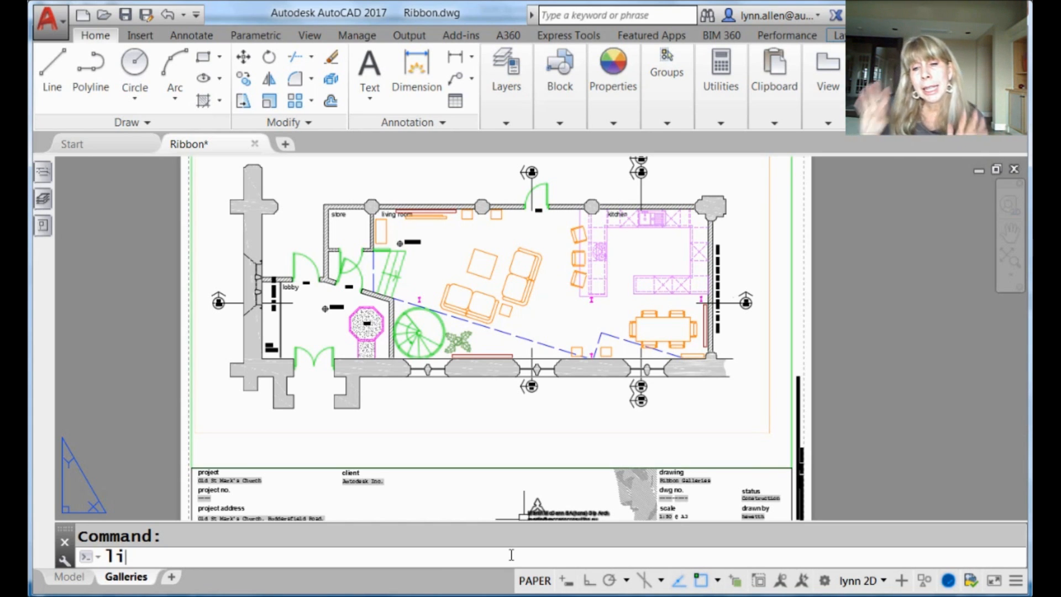
{"action": "type", "text": "I"}
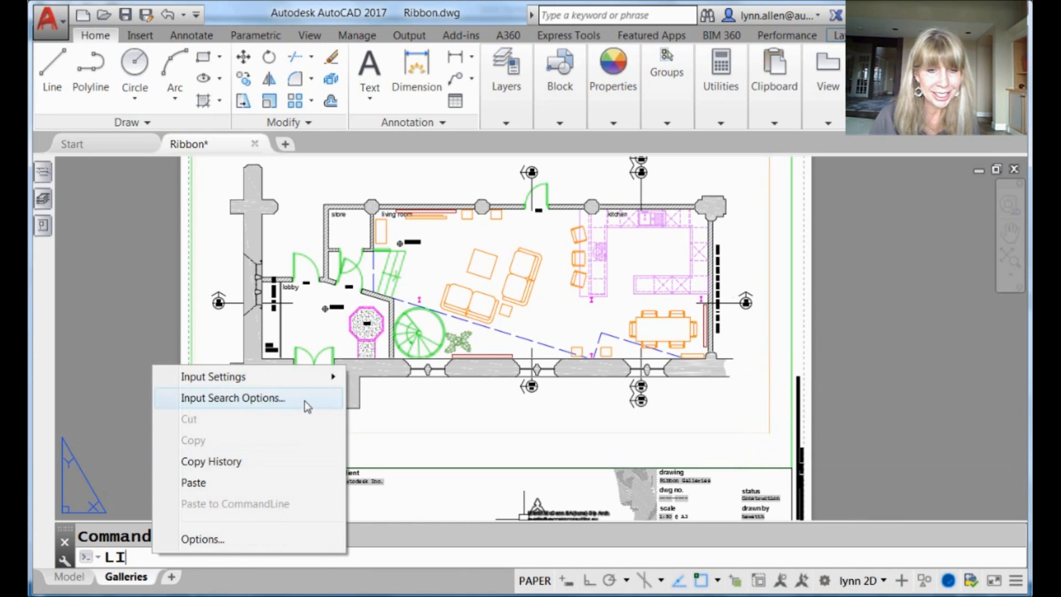
{"action": "left_click", "coordinate": [234, 398]}
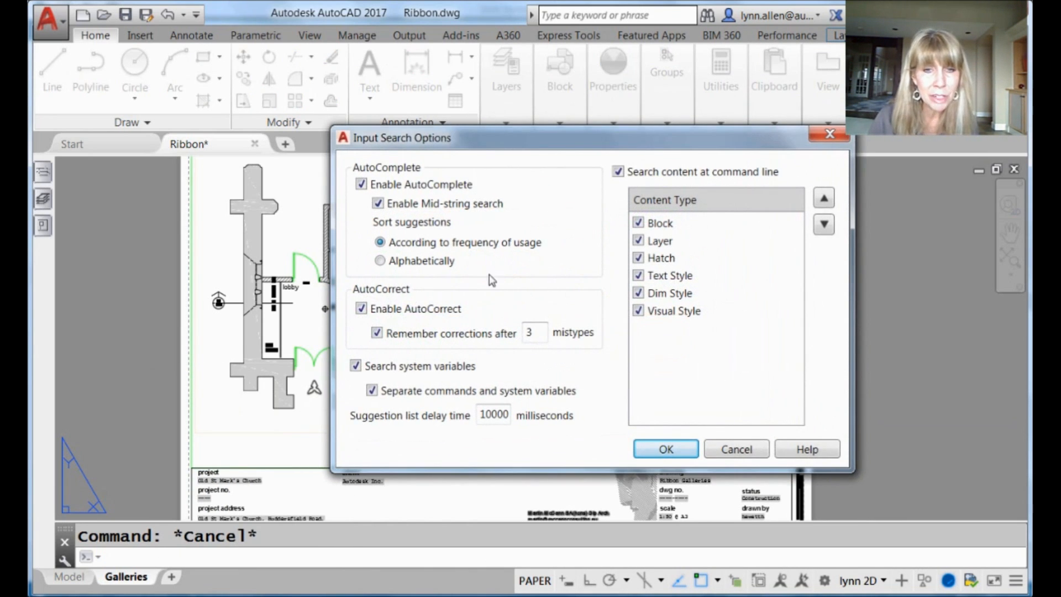
{"action": "mouse_move", "coordinate": [455, 387]}
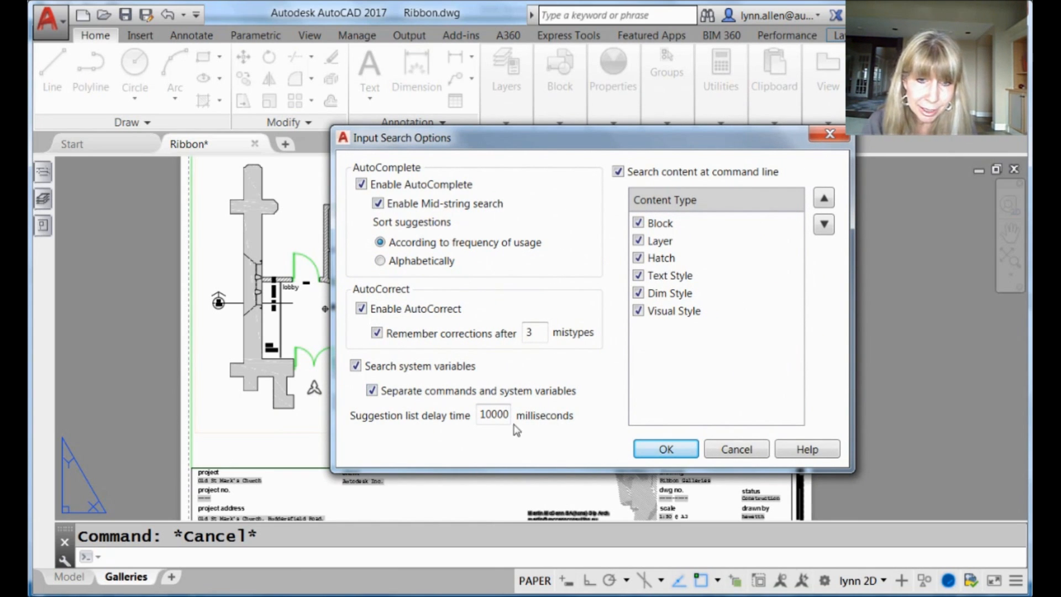
{"action": "triple_click", "coordinate": [493, 414]}
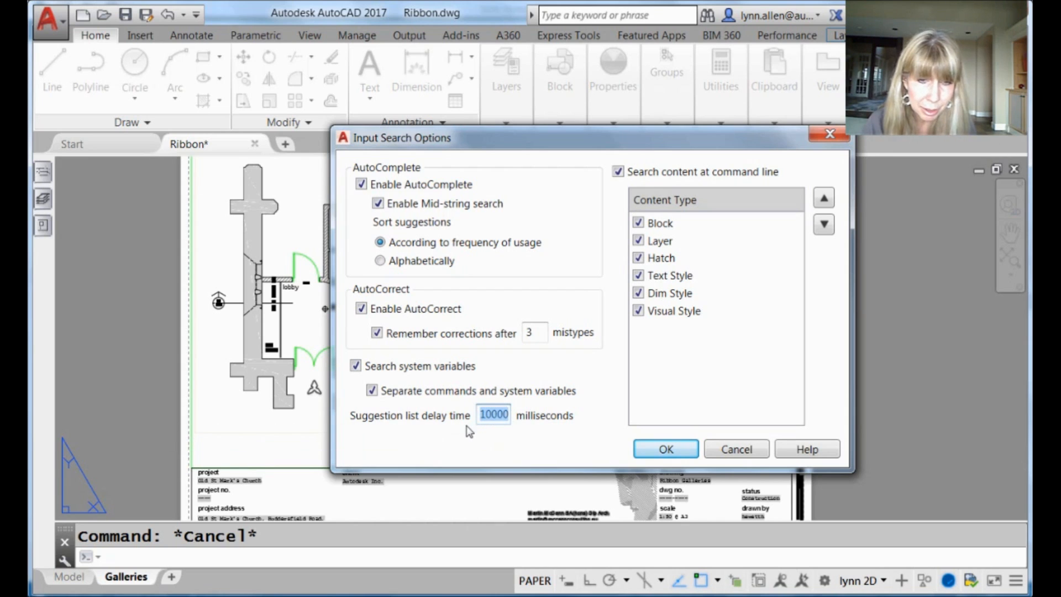
{"action": "type", "text": "300"}
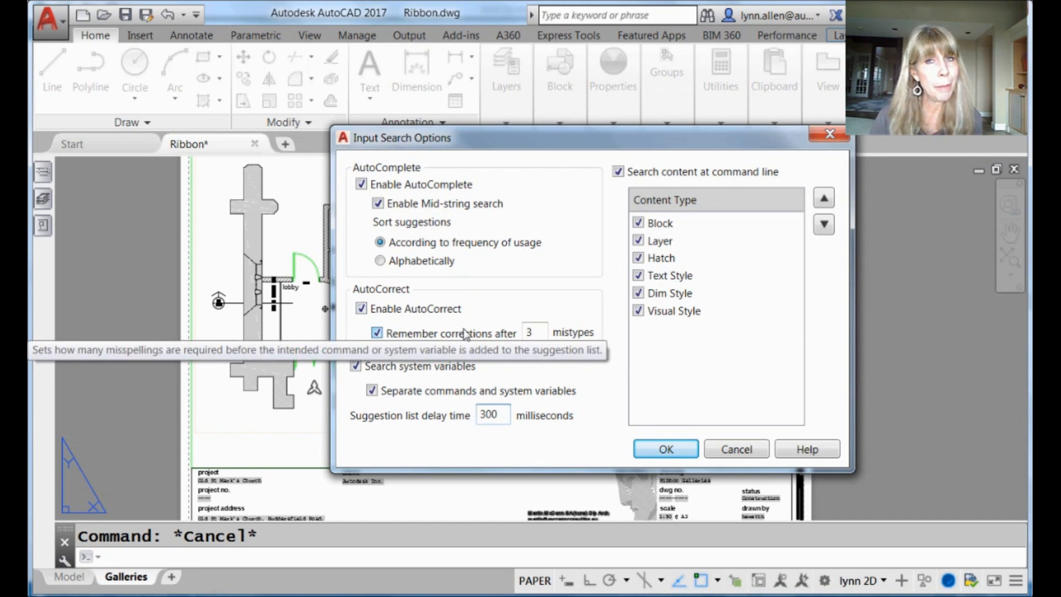
{"action": "left_click", "coordinate": [493, 414]}
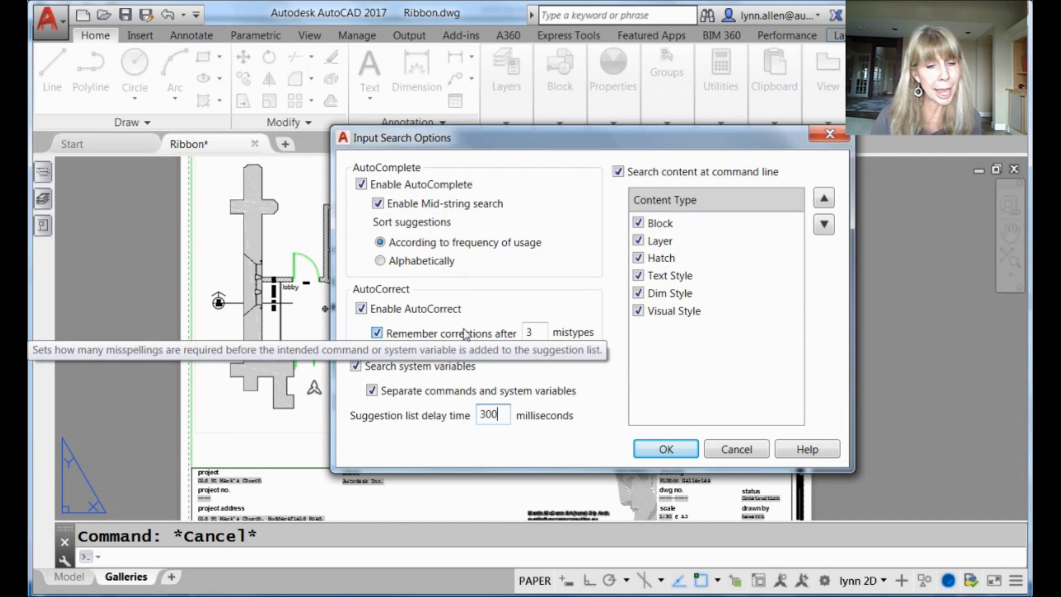
{"action": "mouse_move", "coordinate": [501, 309]}
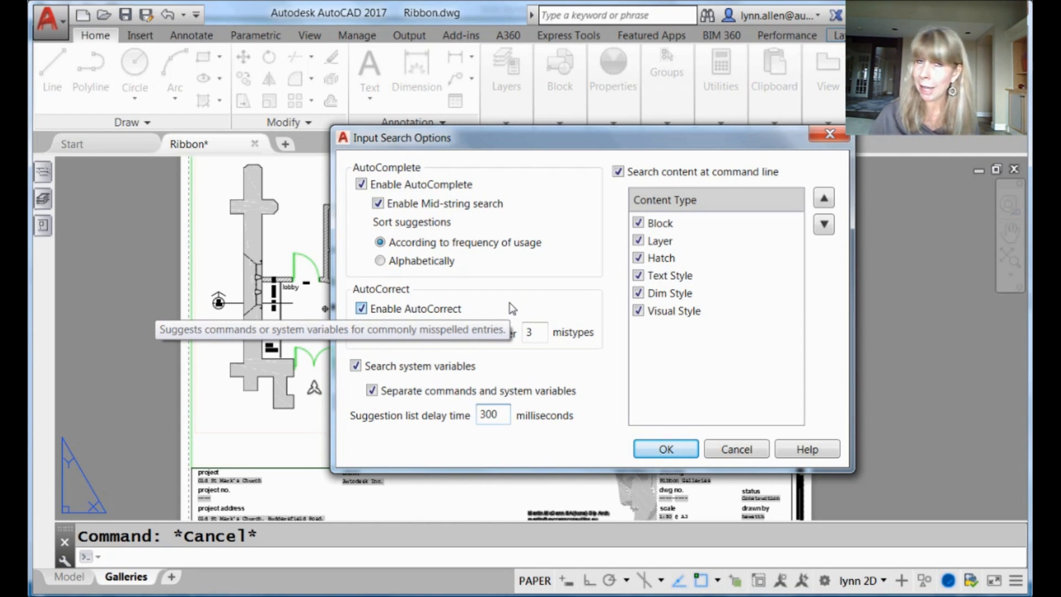
{"action": "mouse_move", "coordinate": [565, 388]}
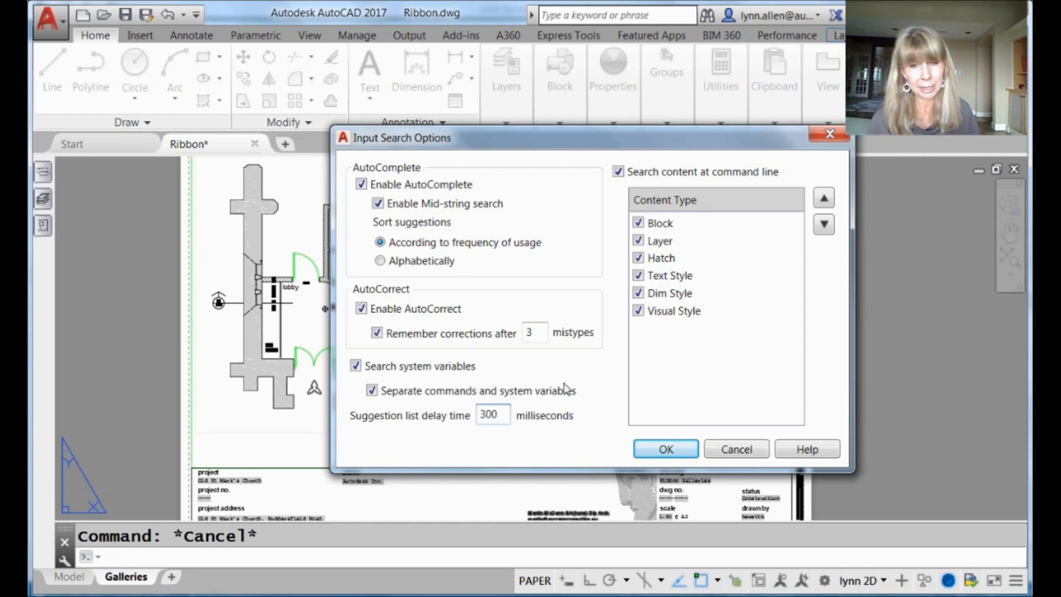
{"action": "left_click", "coordinate": [493, 415]}
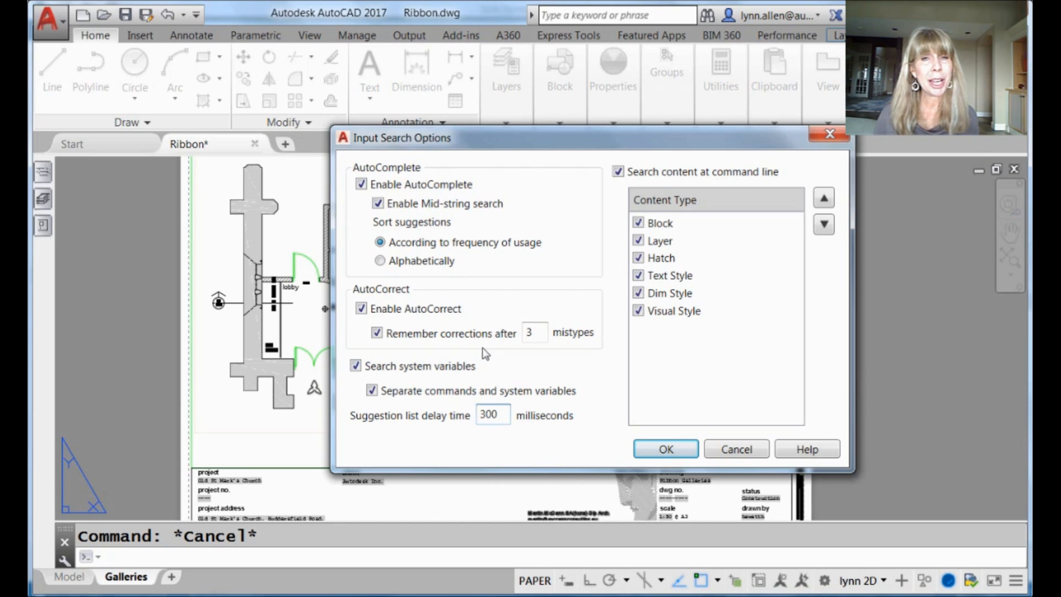
{"action": "left_click", "coordinate": [493, 414]}
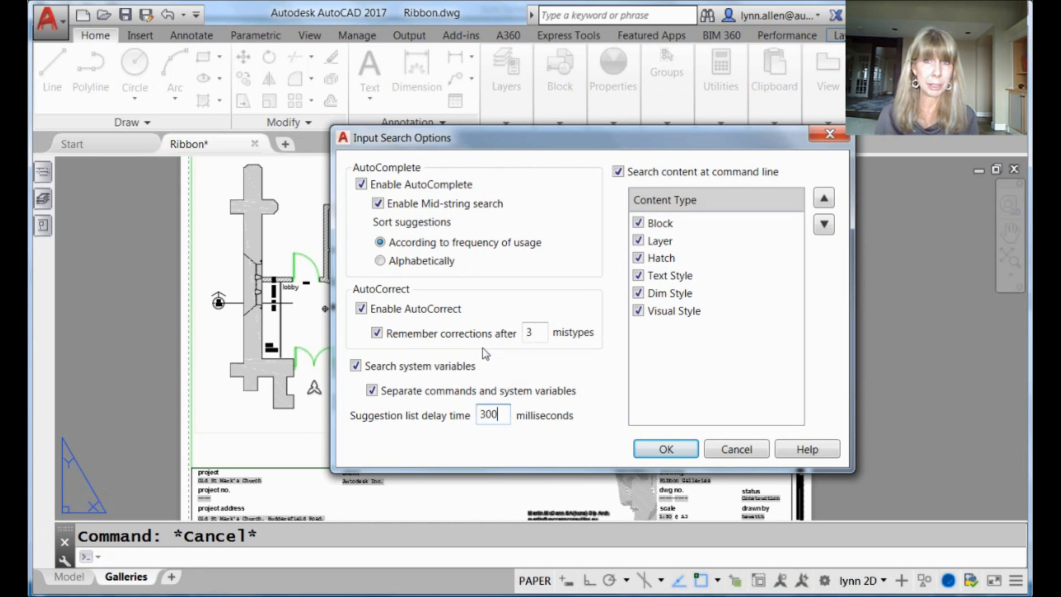
{"action": "mouse_move", "coordinate": [654, 366]}
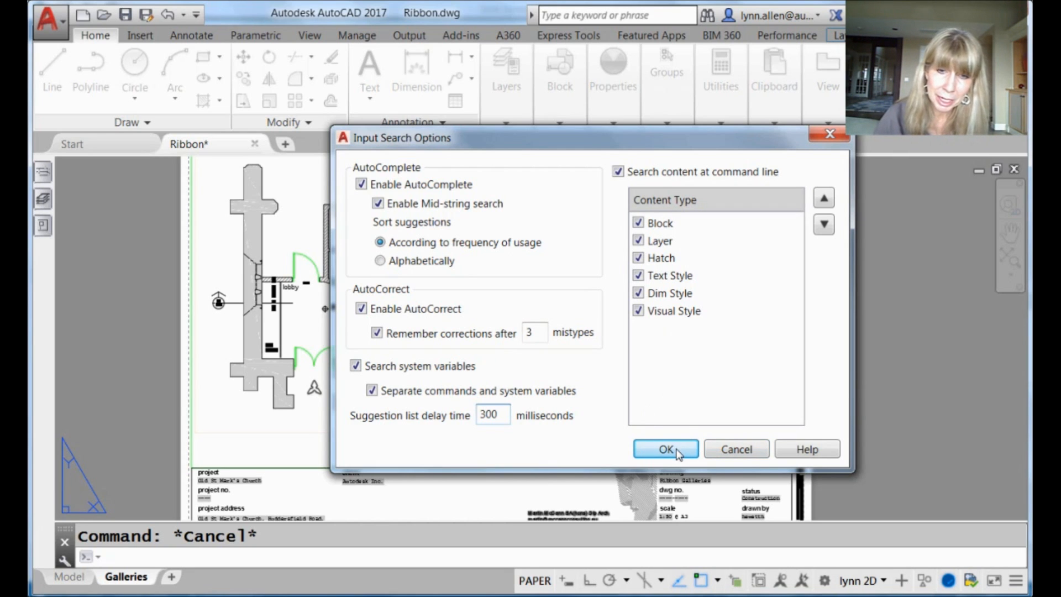
Step: Confirm the search options, then enter misspellings LNIE and ZOM to see AutoCorrect suggest ZOOM
{"action": "left_click", "coordinate": [665, 450]}
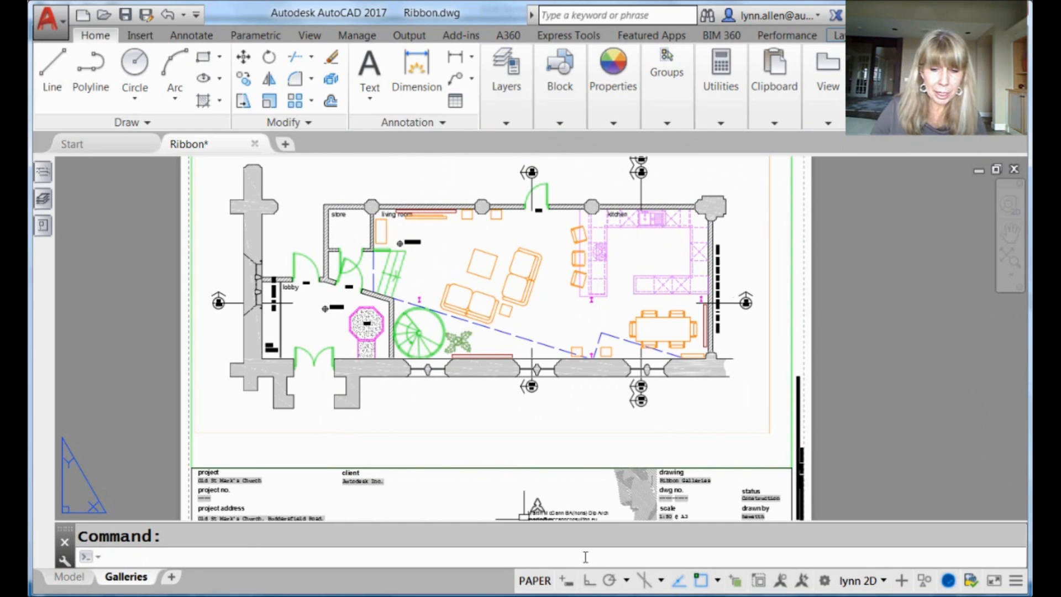
{"action": "type", "text": "lnie"}
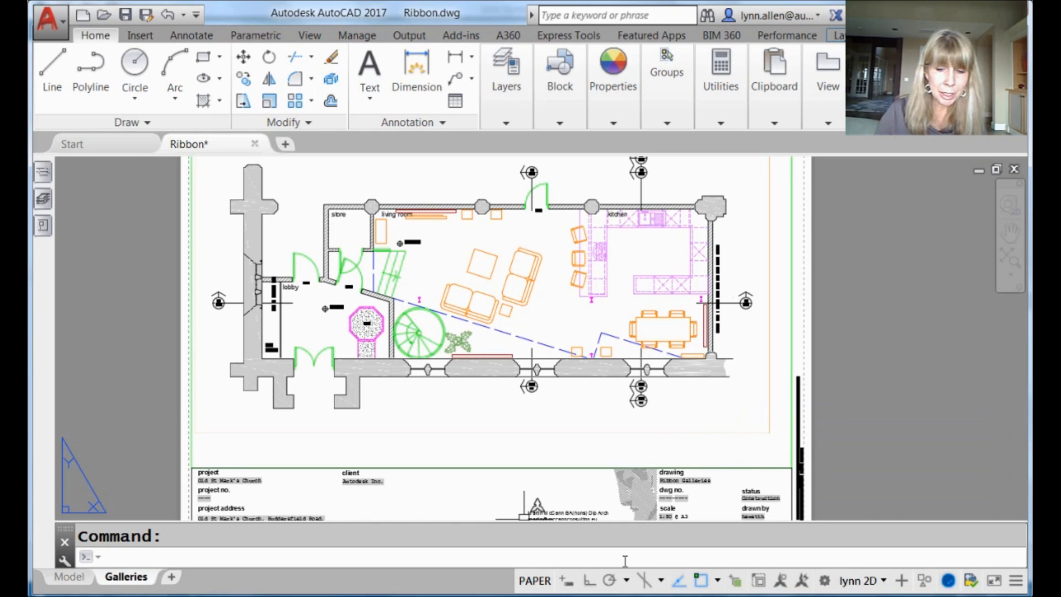
{"action": "type", "text": "ZOM"}
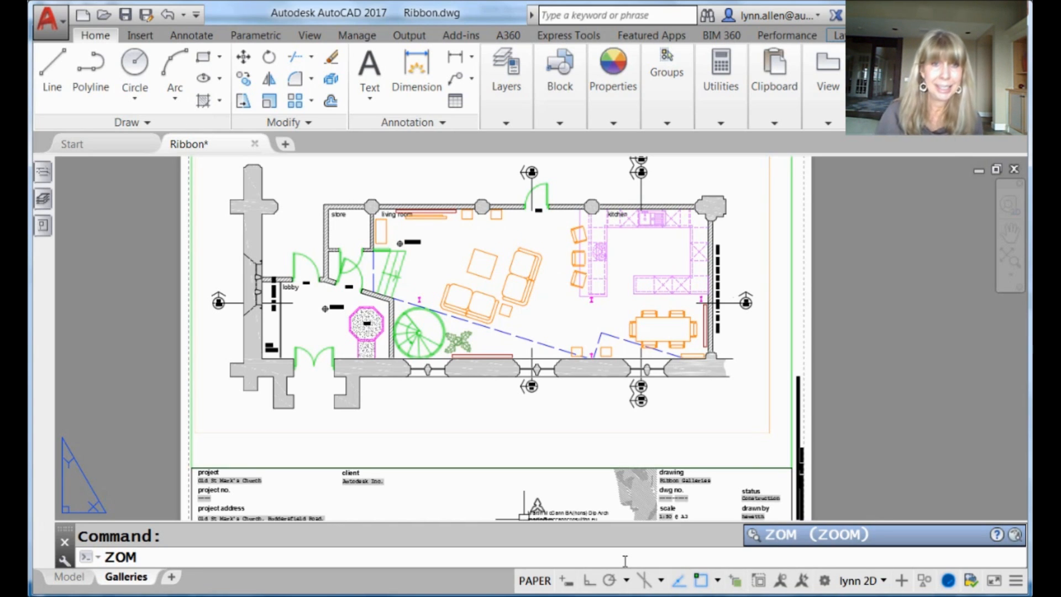
{"action": "mouse_move", "coordinate": [593, 424]}
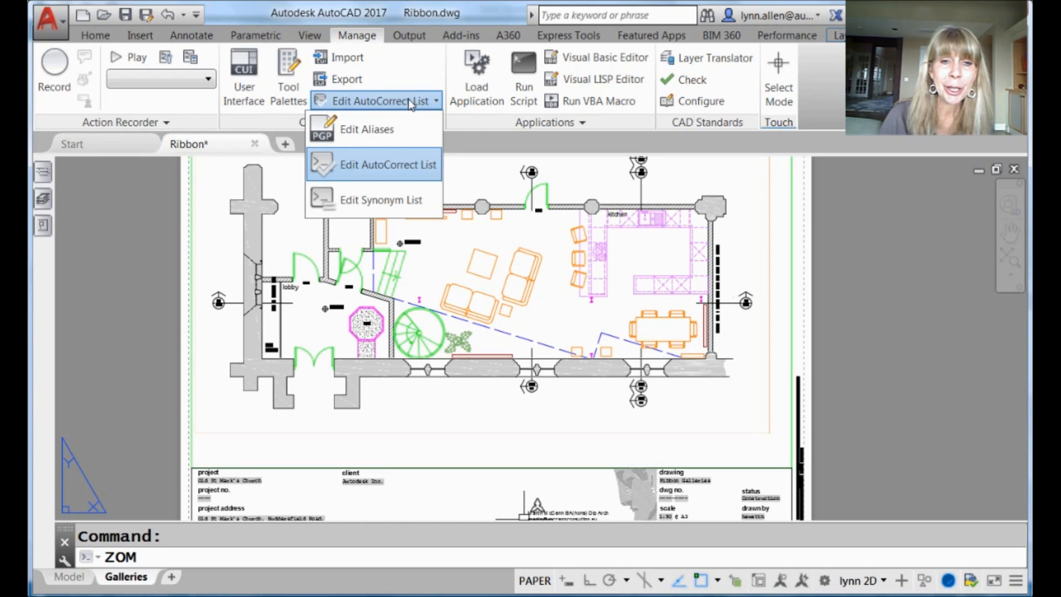
Step: Launch Edit AutoCorrect List so AutoCorrectUserDB opens in Notepad
{"action": "left_click", "coordinate": [386, 164]}
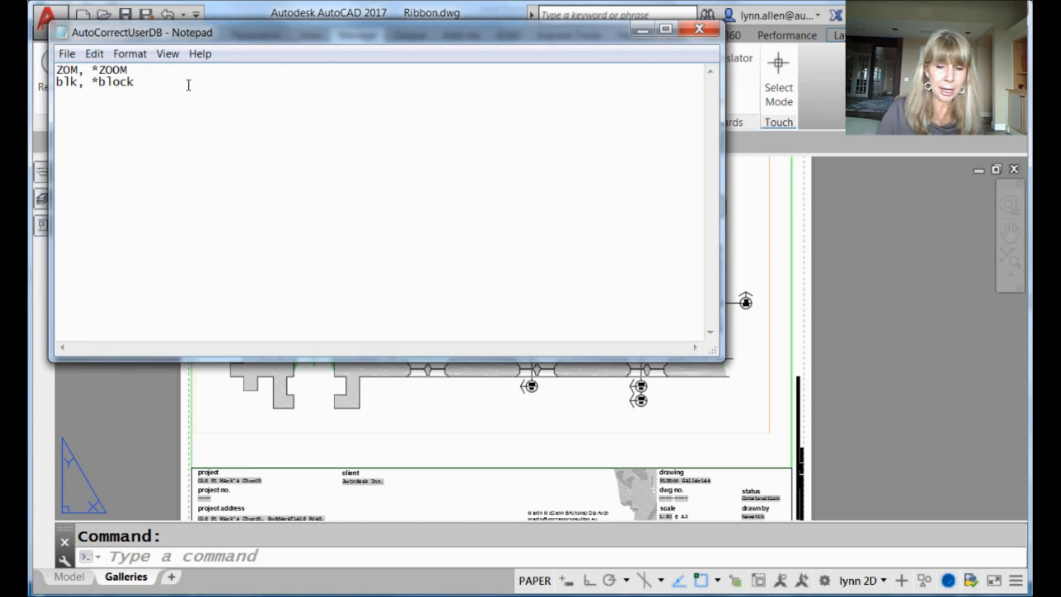
Step: Add the AutoCorrect entry 'dunkin, *donut' to AutoCorrectUserDB
{"action": "type", "text": "d"}
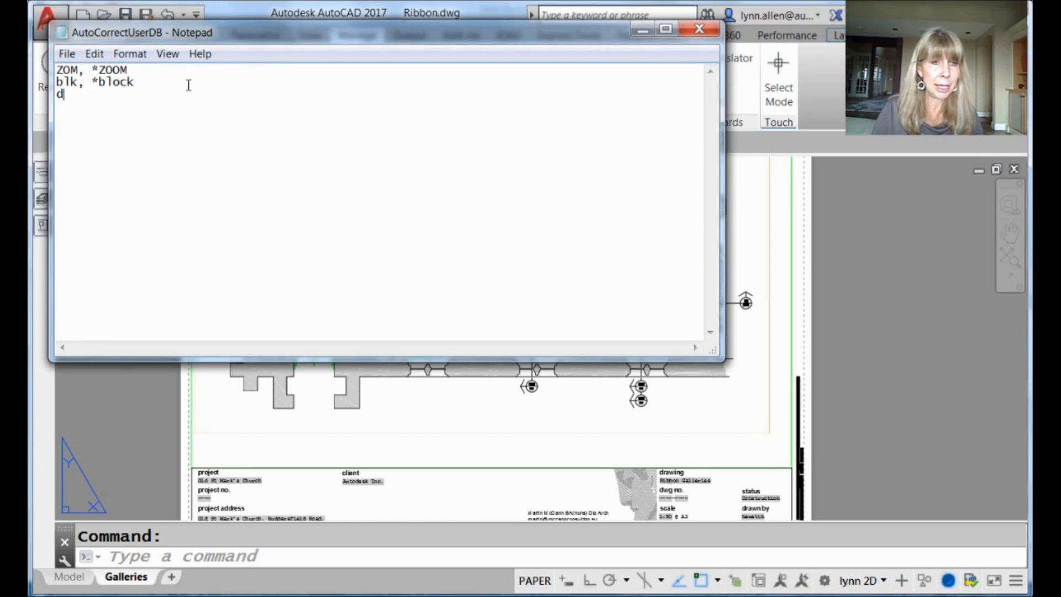
{"action": "type", "text": "unkin"}
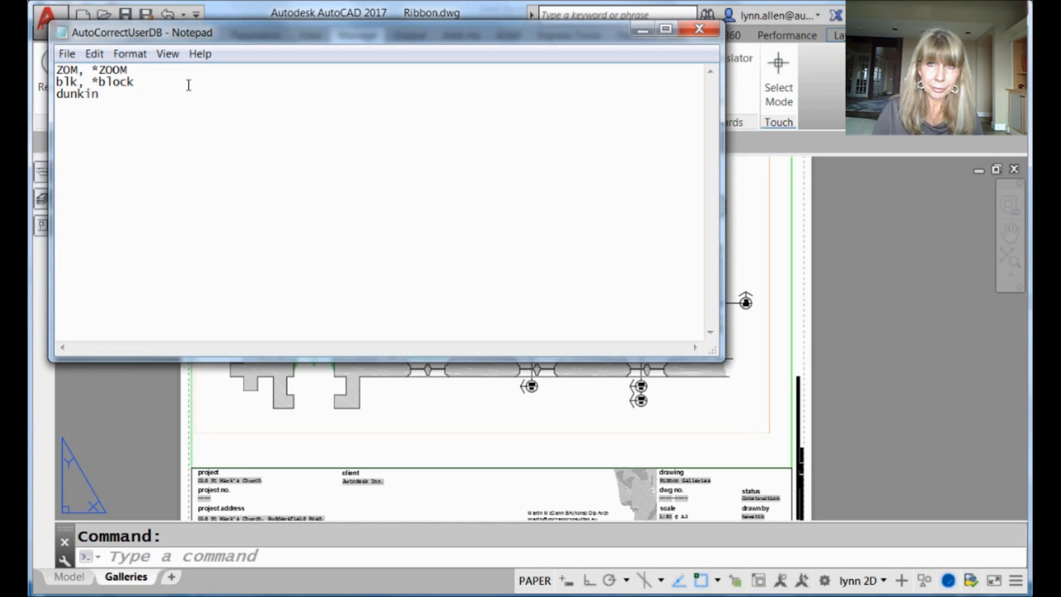
{"action": "type", "text": ","}
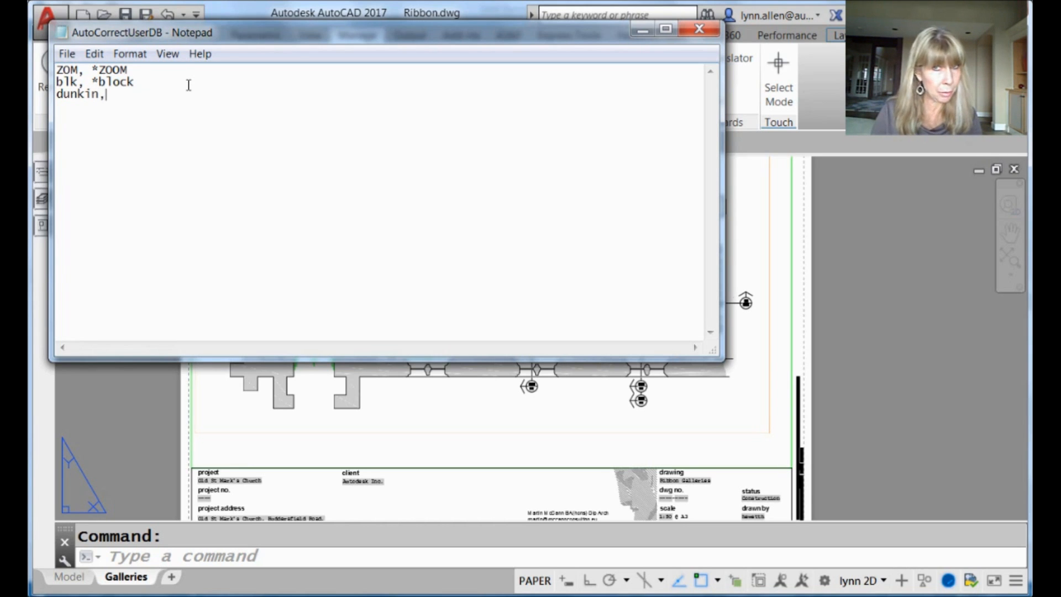
{"action": "type", "text": "\" \""}
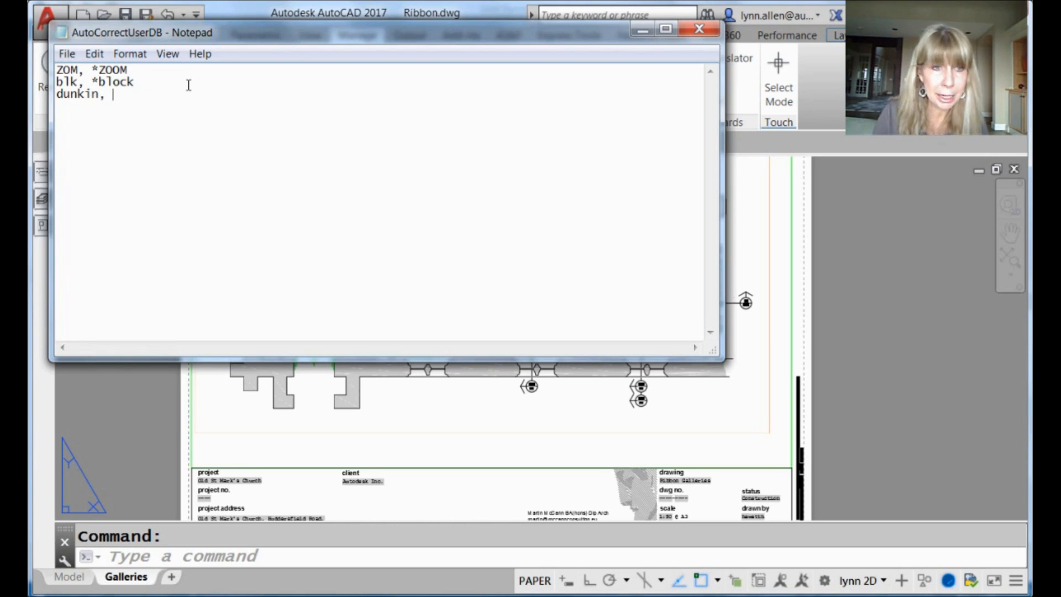
{"action": "type", "text": "*"}
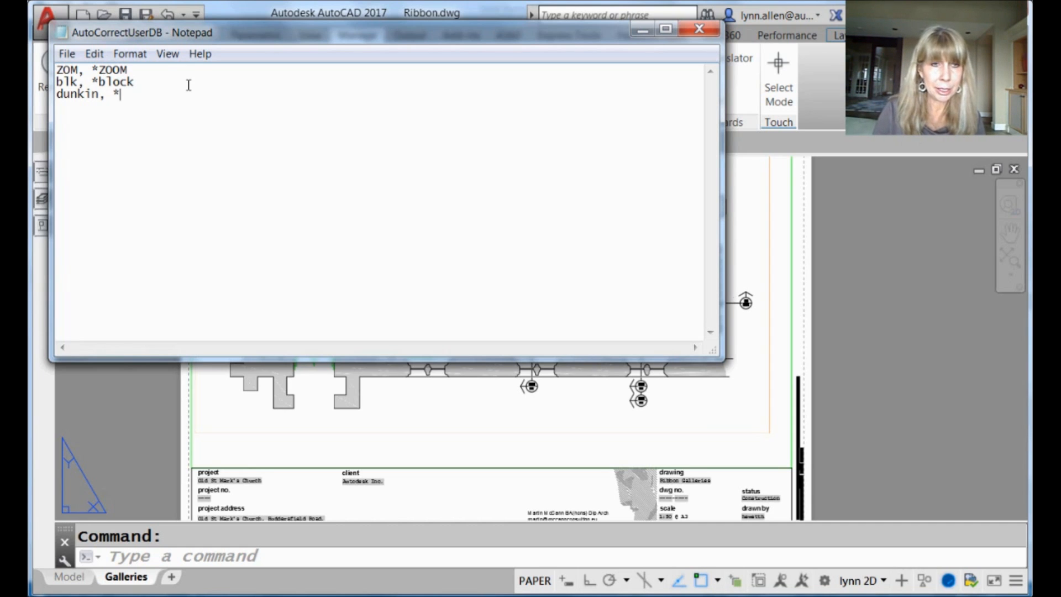
{"action": "type", "text": "donu"}
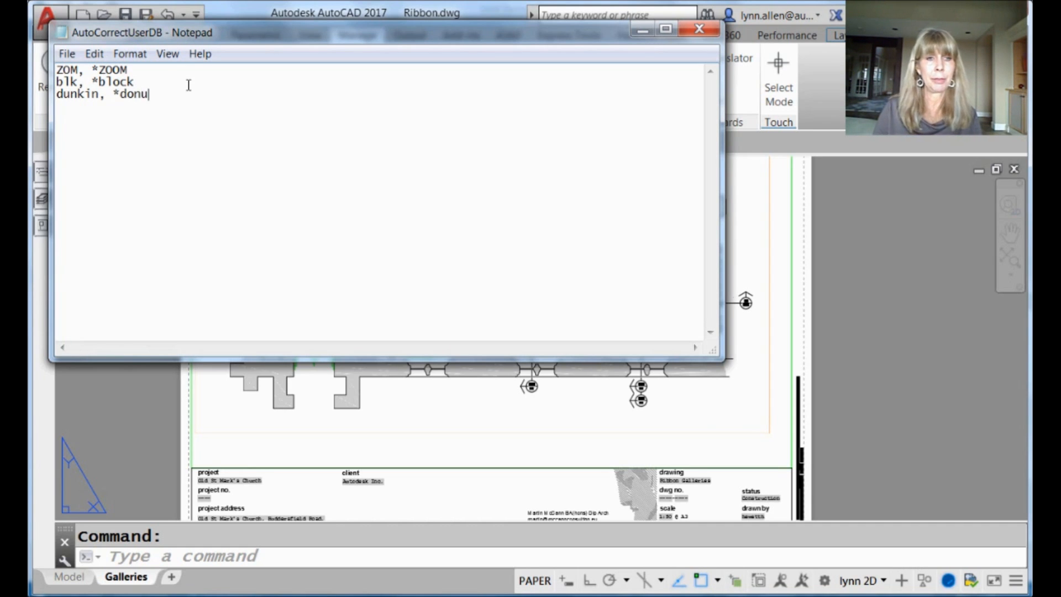
{"action": "type", "text": "t"}
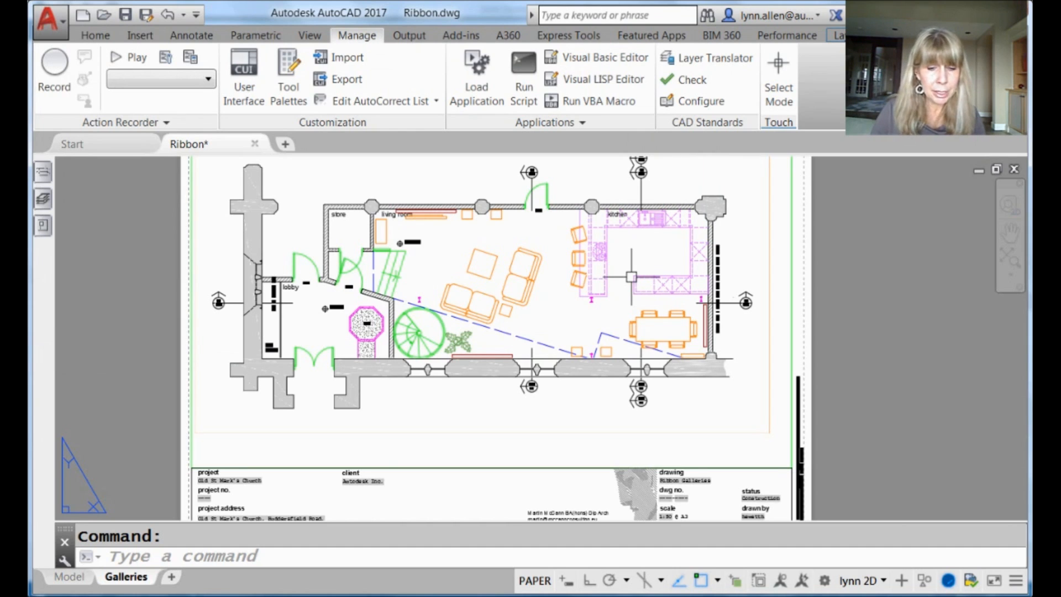
Step: Run REINIT with PGP File ticked to reload the edited AutoCorrect entries
{"action": "type", "text": "reinit"}
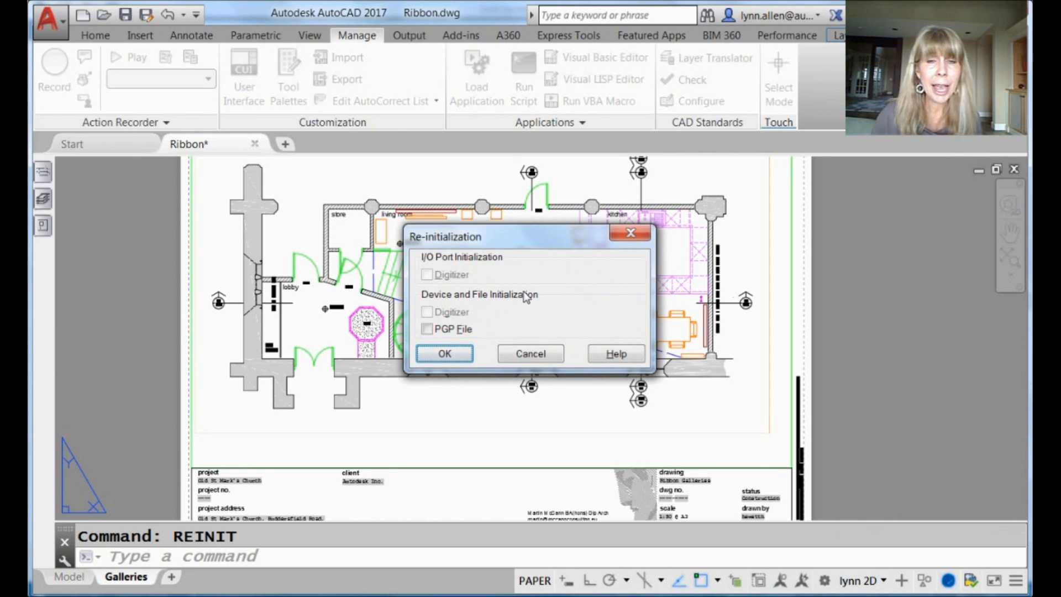
{"action": "mouse_move", "coordinate": [524, 300]}
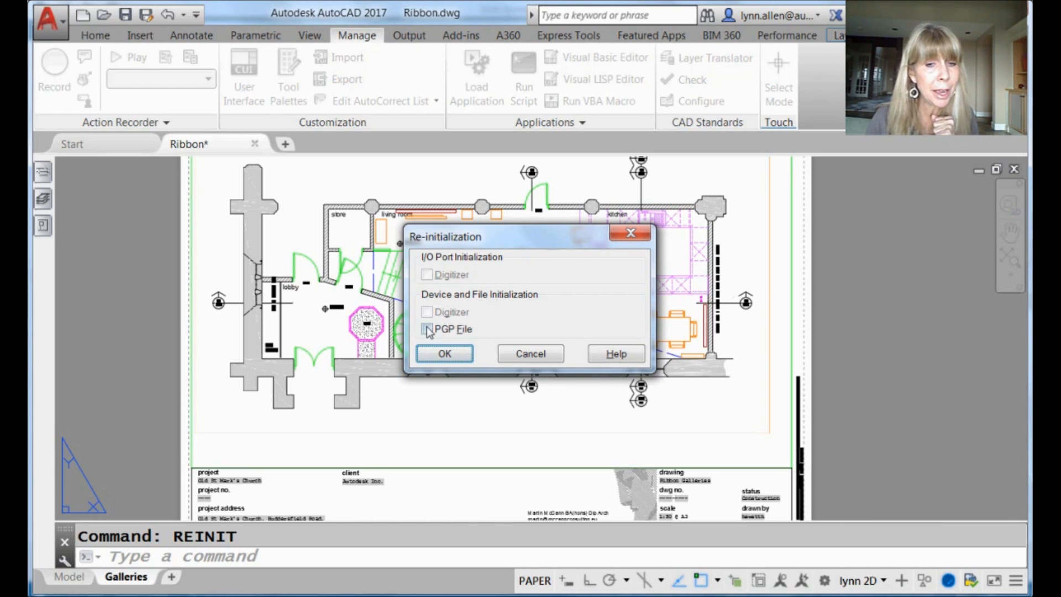
{"action": "left_click", "coordinate": [427, 328]}
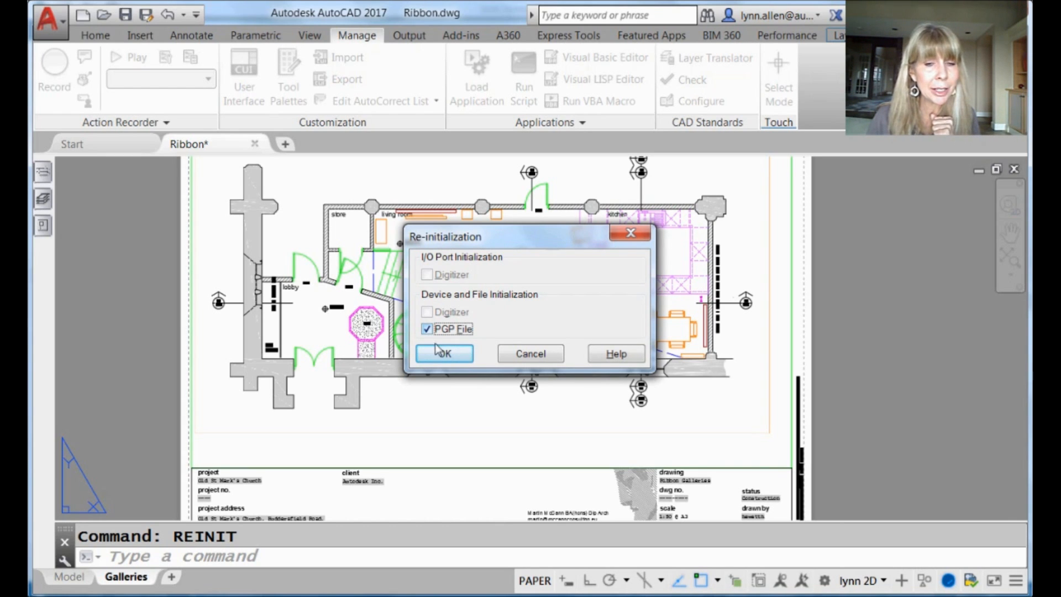
{"action": "left_click", "coordinate": [444, 354]}
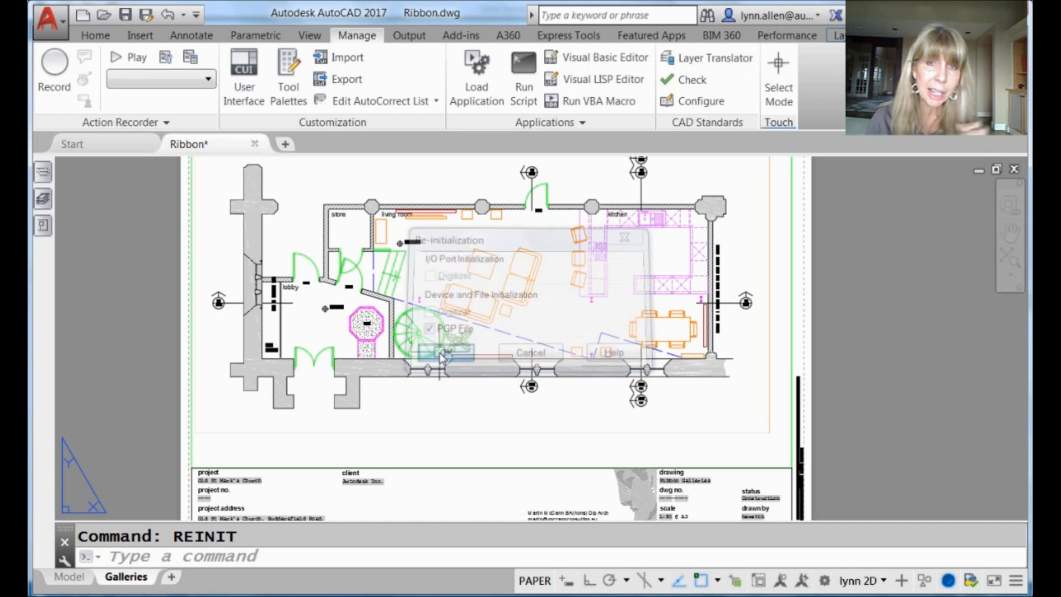
Step: Begin entering 'dunkin' at the command line to test the new correction
{"action": "left_click", "coordinate": [443, 353]}
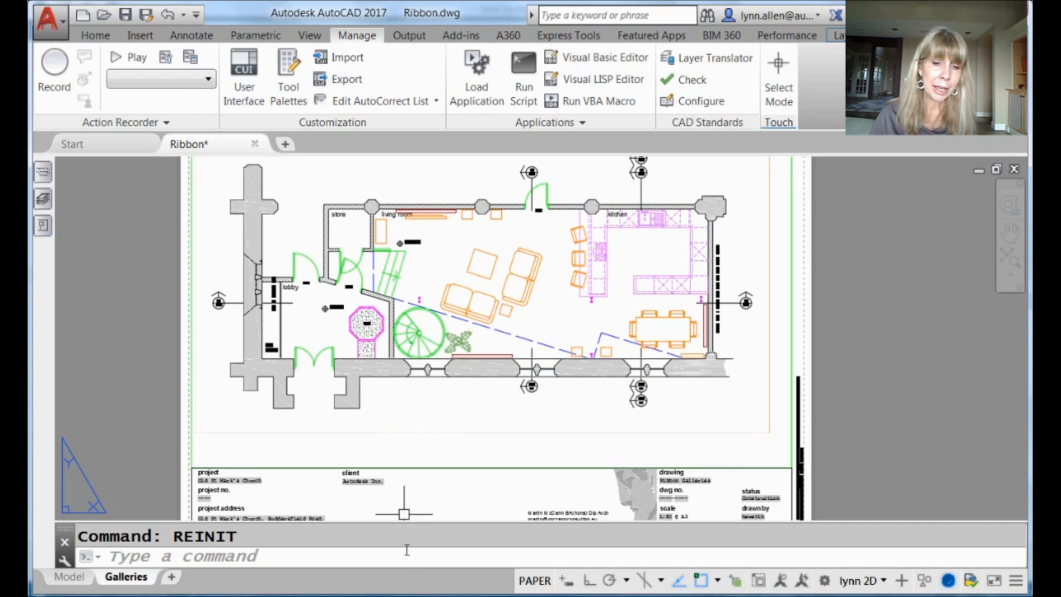
{"action": "type", "text": "du"}
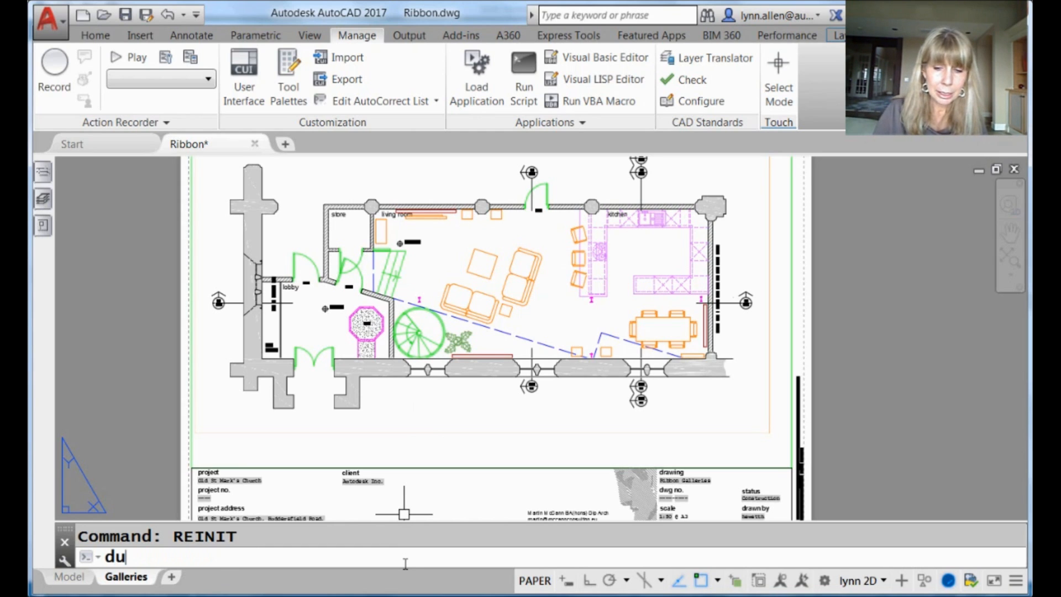